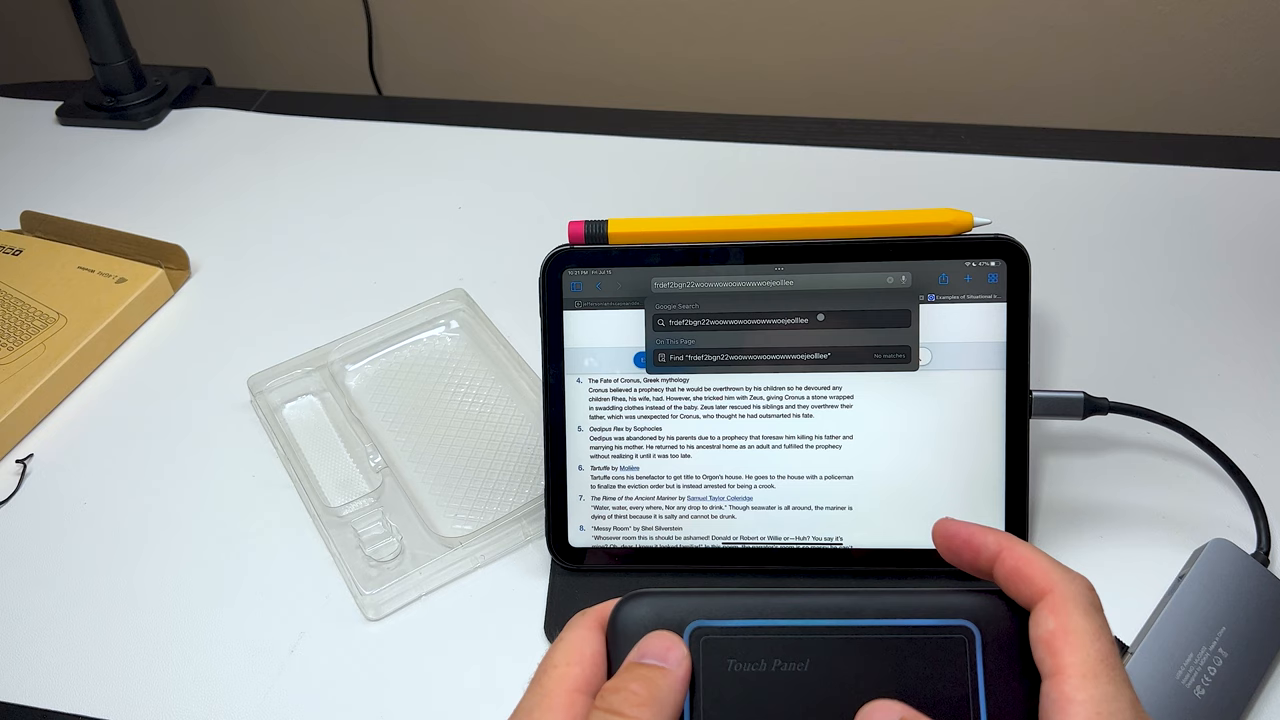
Bring up the on-screen keyboard in Safari's address bar and begin typing 'hey how are y'
click(780, 320)
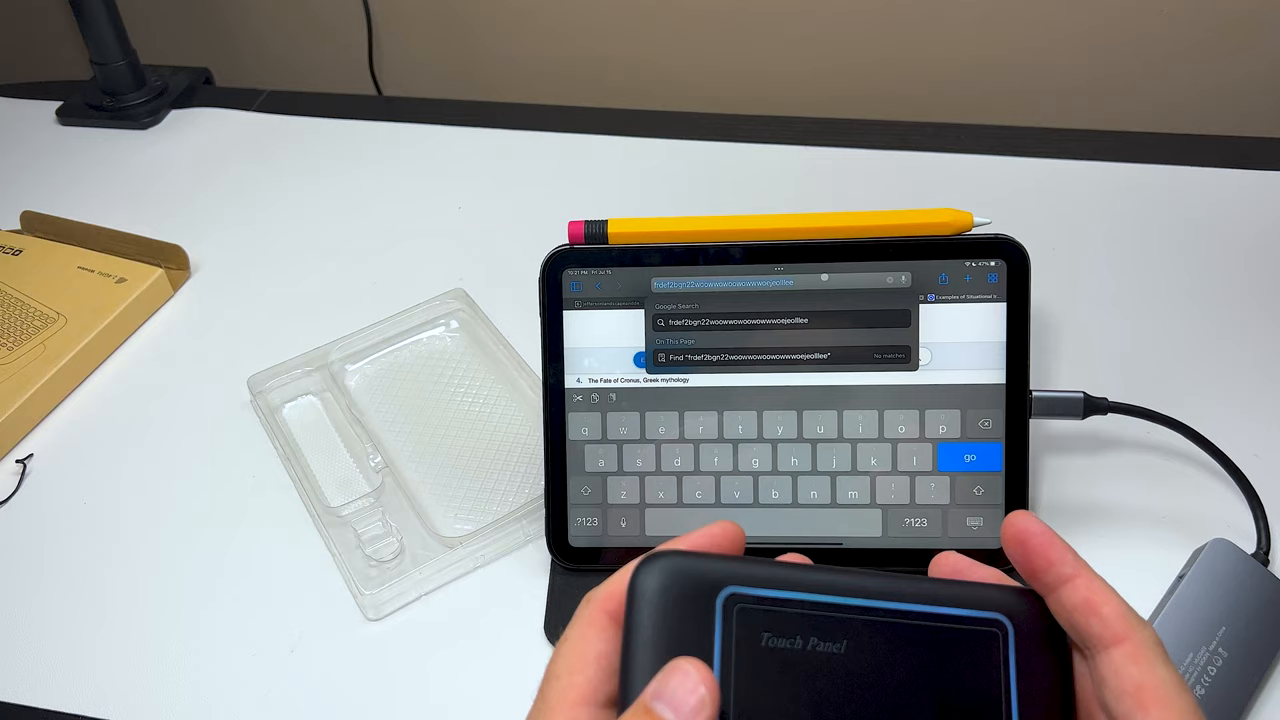
text(hey how are you doing today on this)
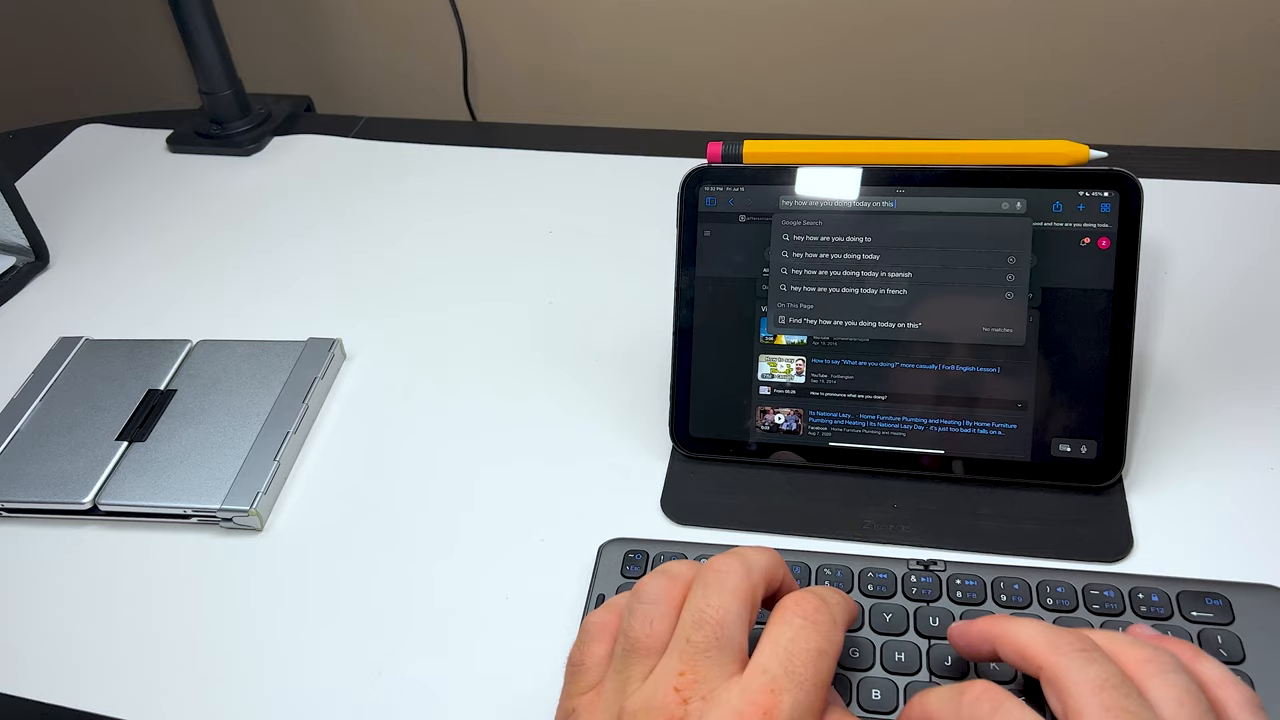
Type 'lazy ass day and I am doing' into the search field on the Bluetooth keyboard
text(lazy ass day and I am doing)
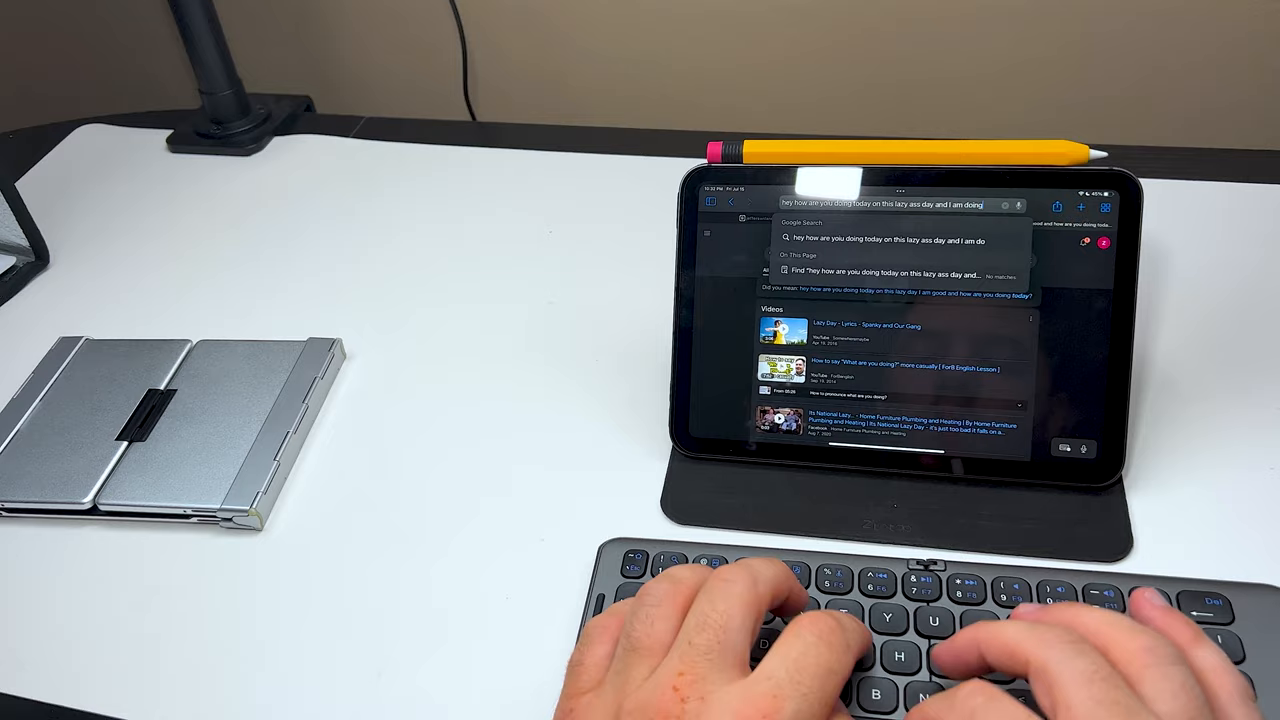